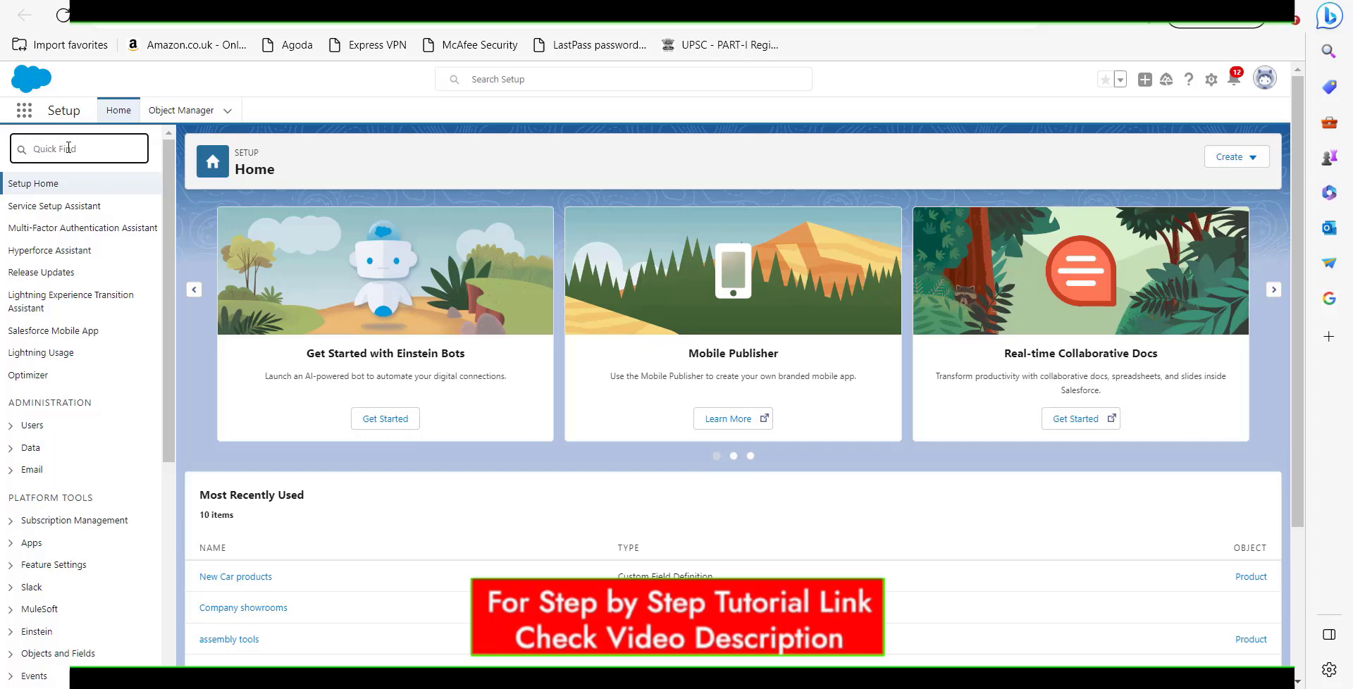
- Find 'lightning app builder' in Setup Quick Find and open it under User Interface
{"action": "type", "text": "a"}
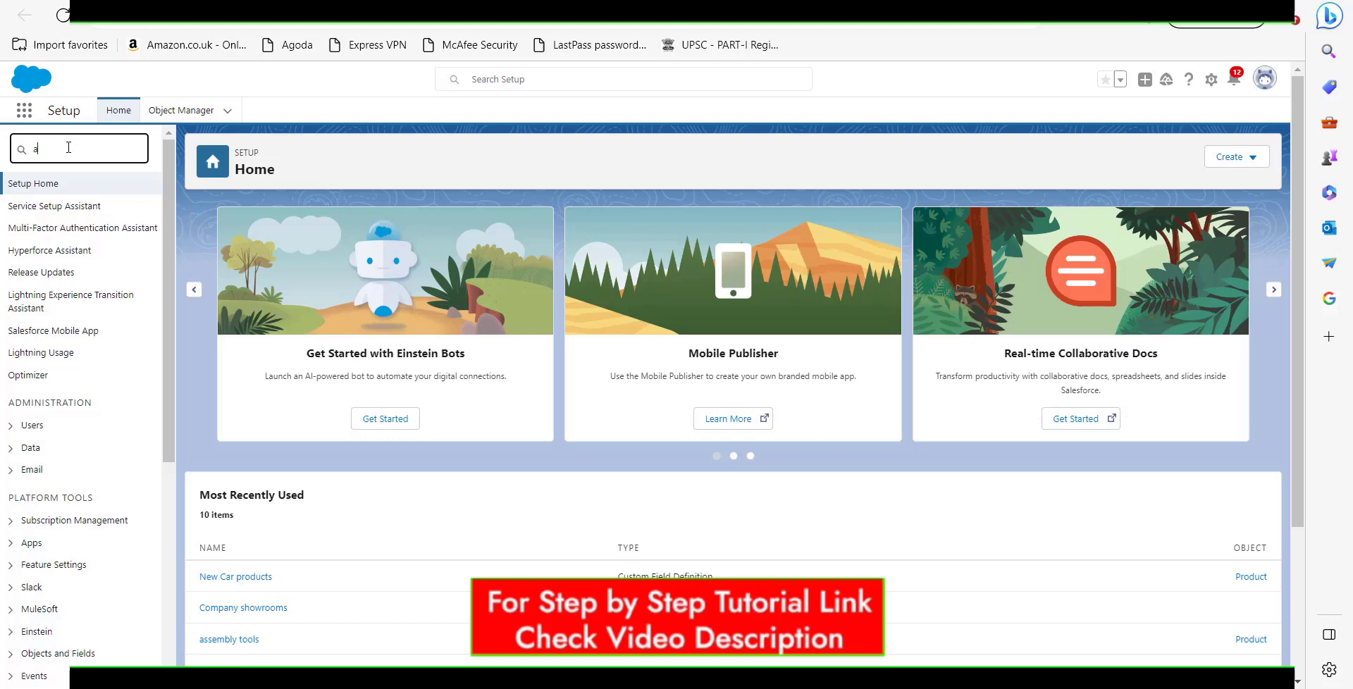
{"action": "type", "text": "lightning app builder"}
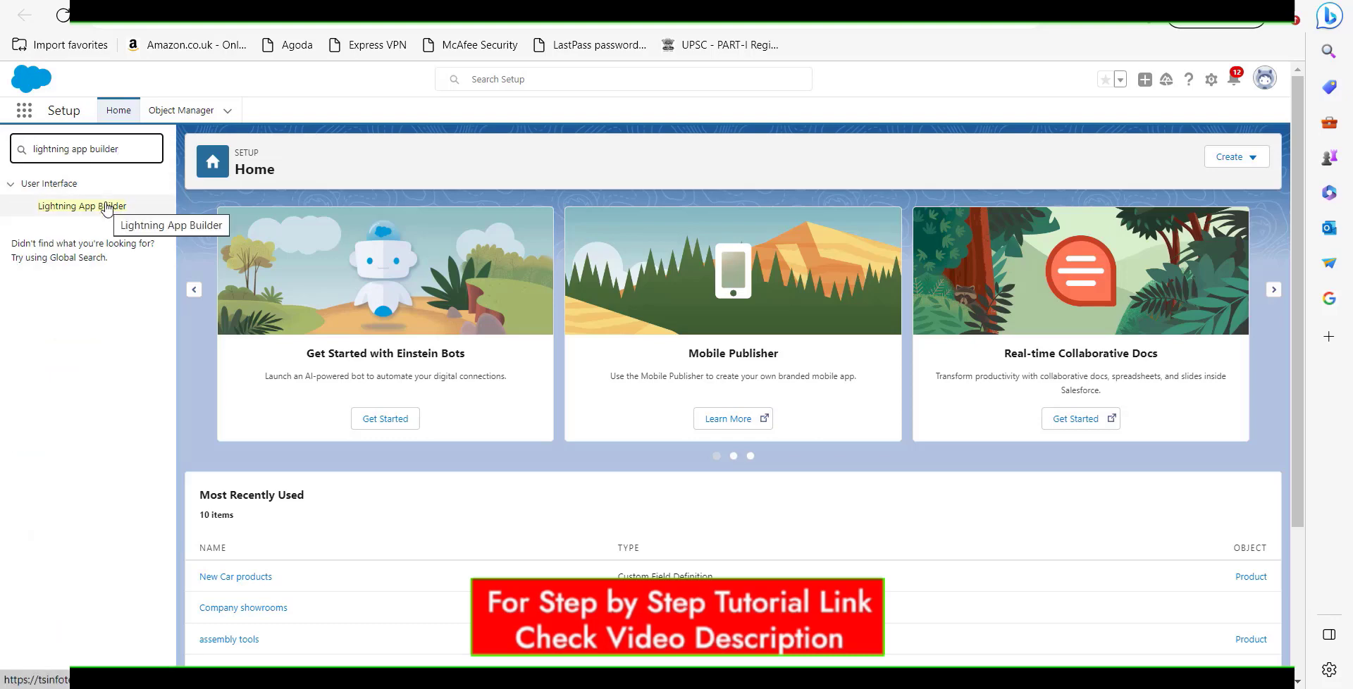
{"action": "left_click", "coordinate": [82, 206]}
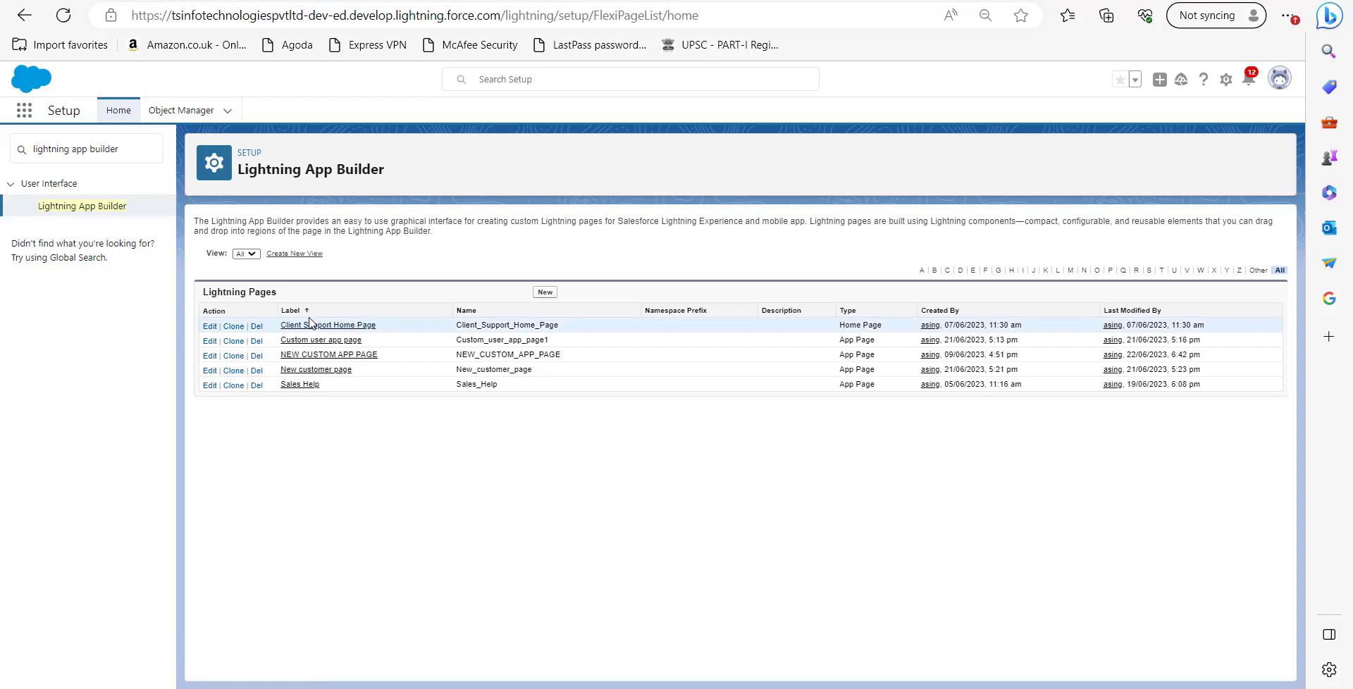
{"action": "mouse_move", "coordinate": [279, 345]}
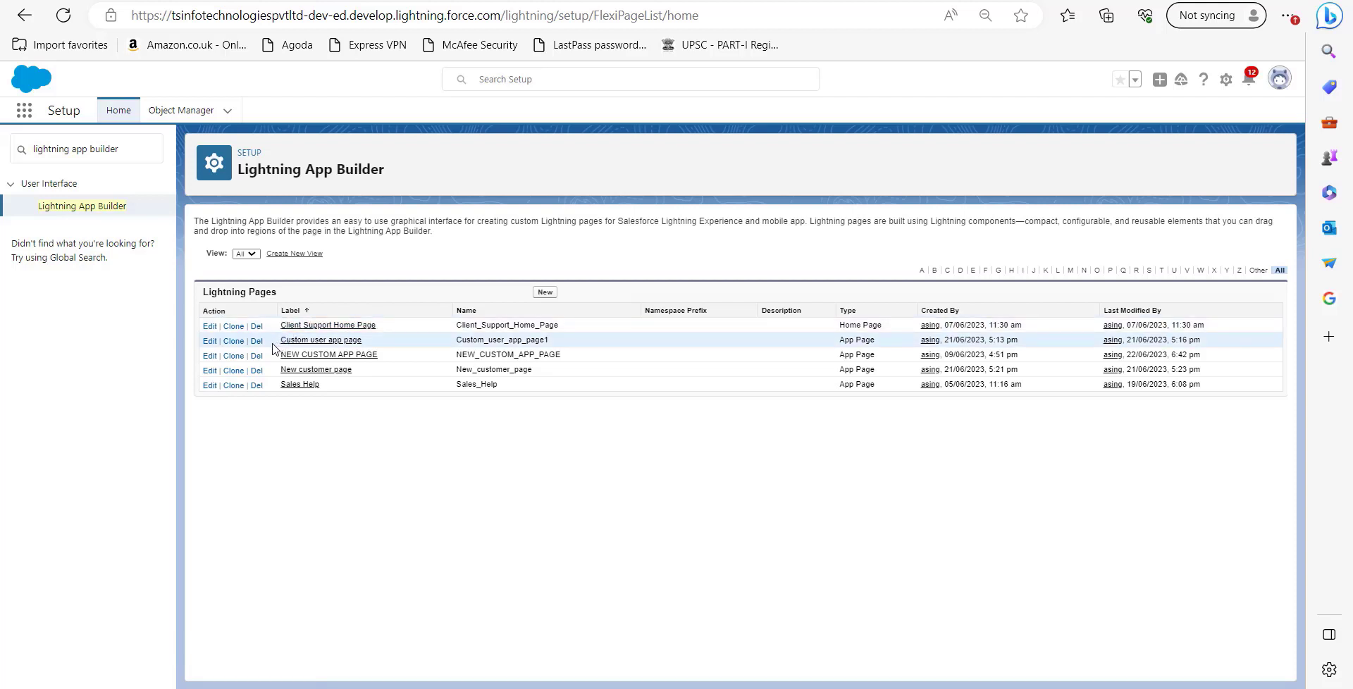
{"action": "mouse_move", "coordinate": [284, 426]}
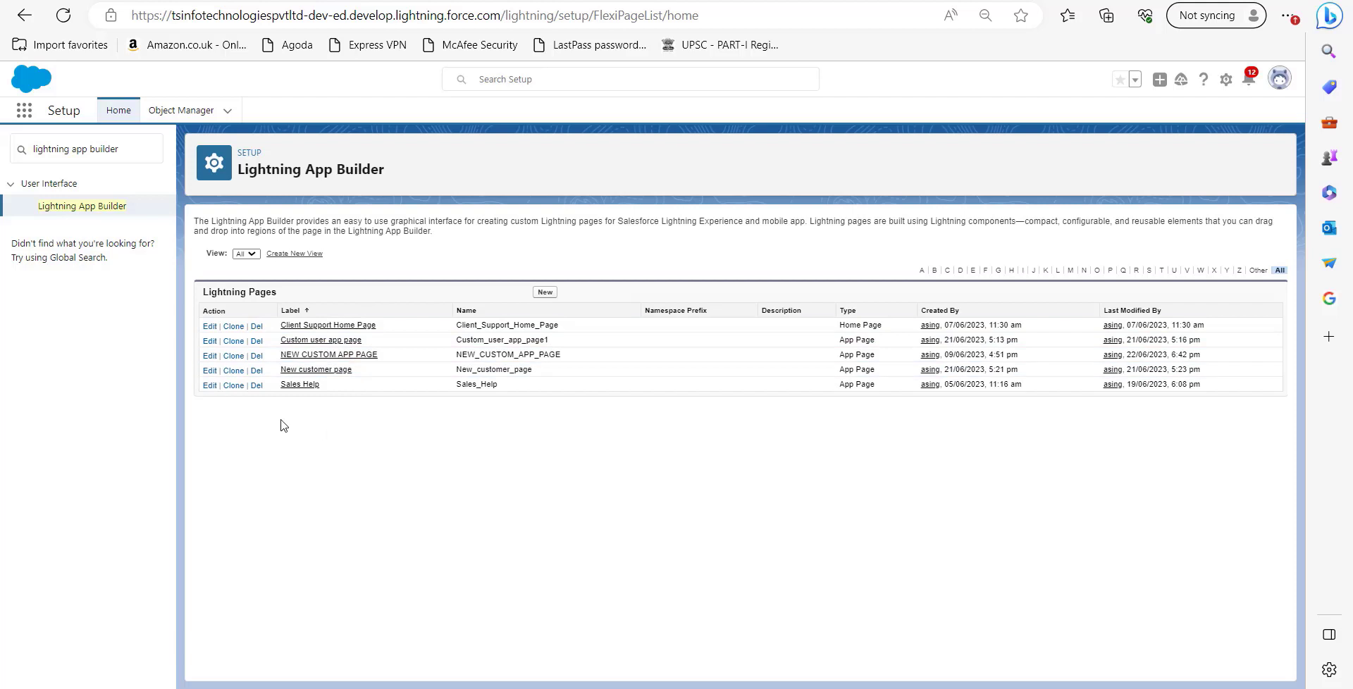
{"action": "mouse_move", "coordinate": [244, 407]}
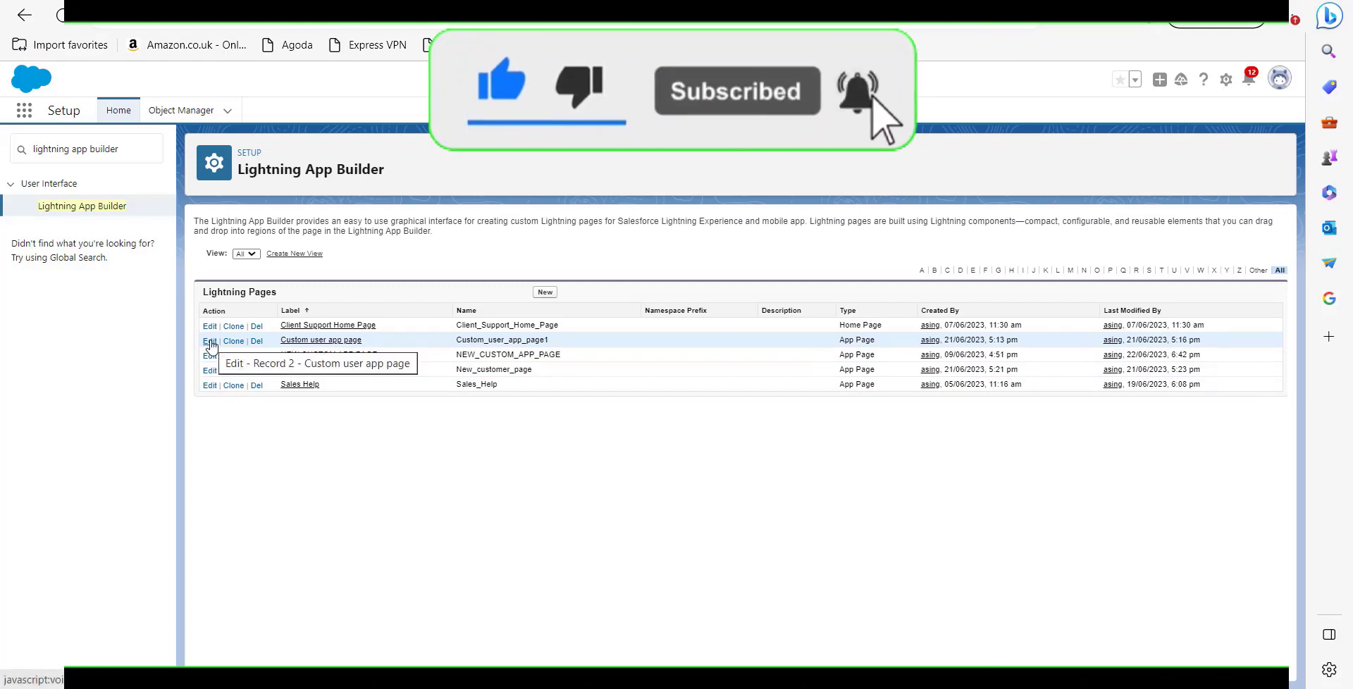
- Edit the 'Custom user app page' from the Lightning Pages list
{"action": "left_click", "coordinate": [208, 342]}
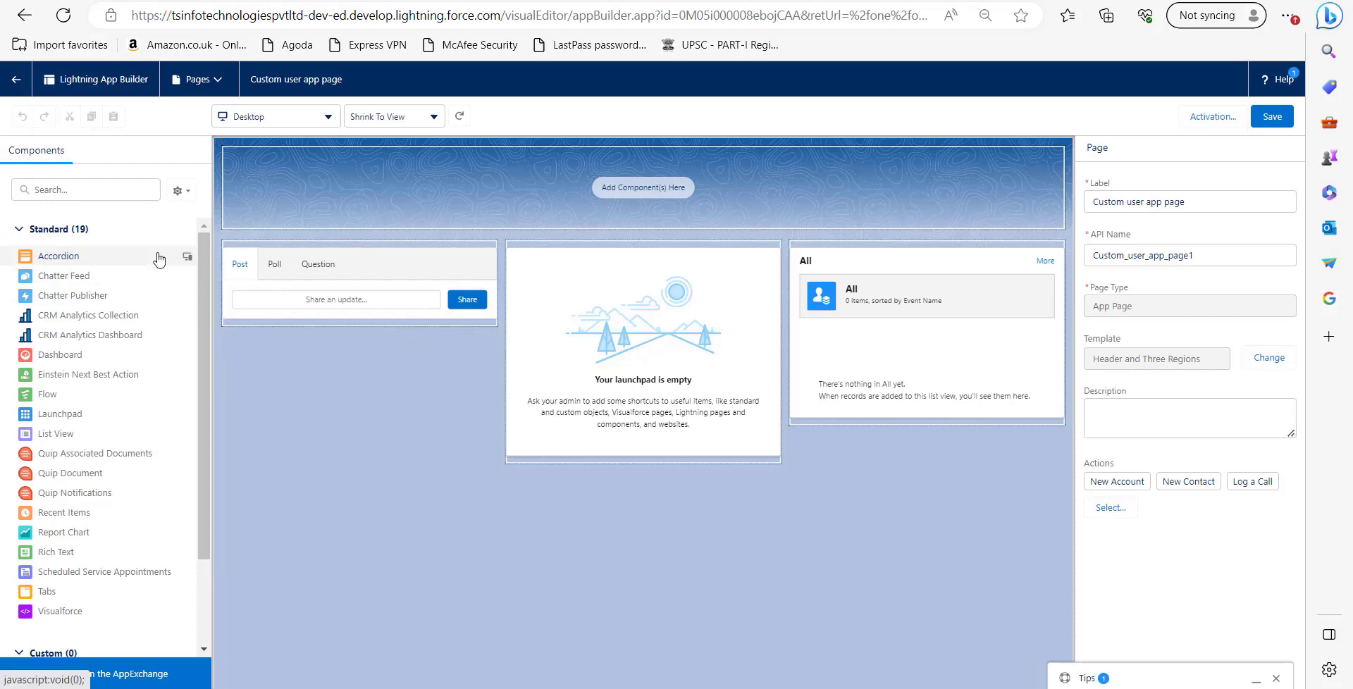
{"action": "mouse_move", "coordinate": [77, 242]}
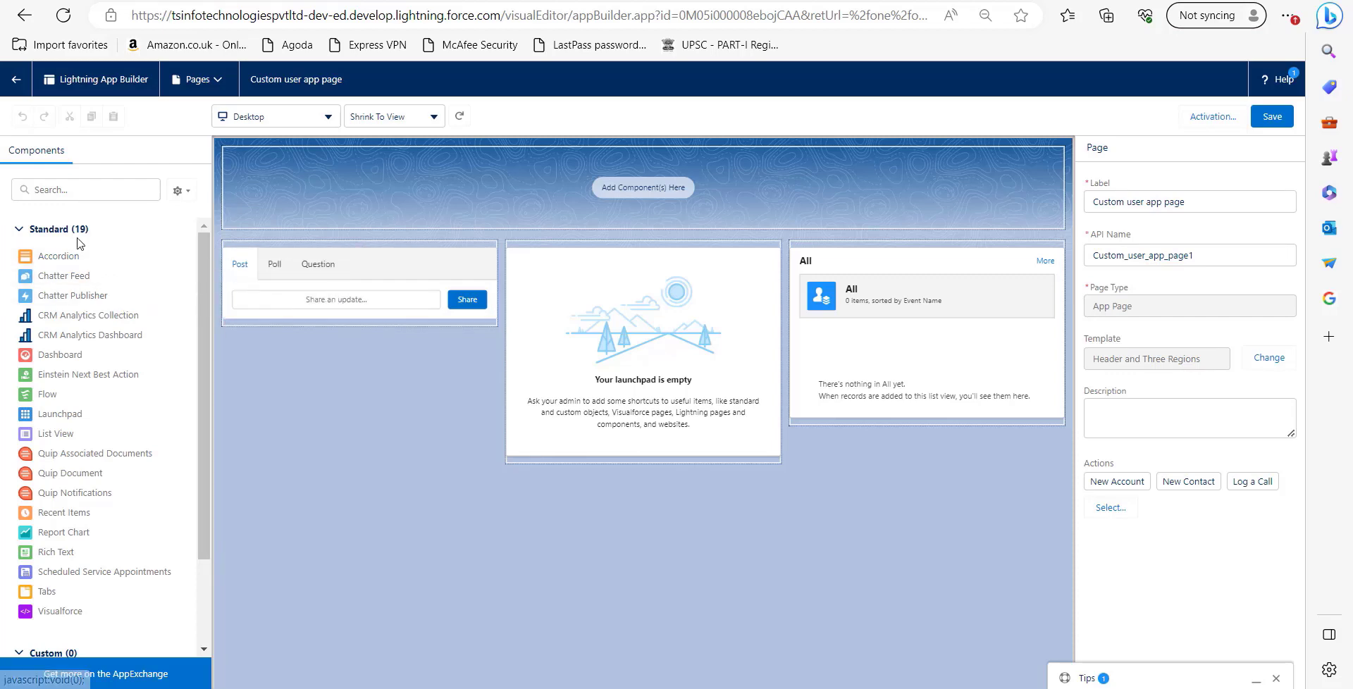
{"action": "mouse_move", "coordinate": [86, 315]}
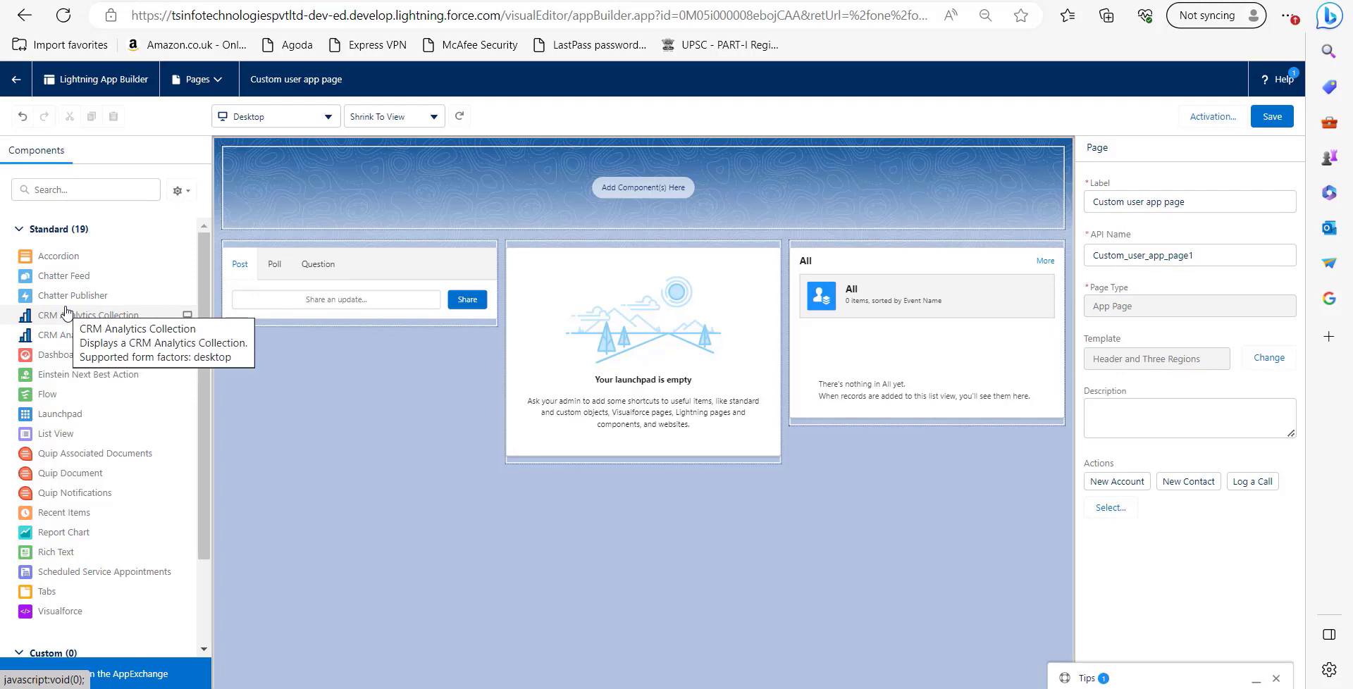
{"action": "mouse_move", "coordinate": [470, 264]}
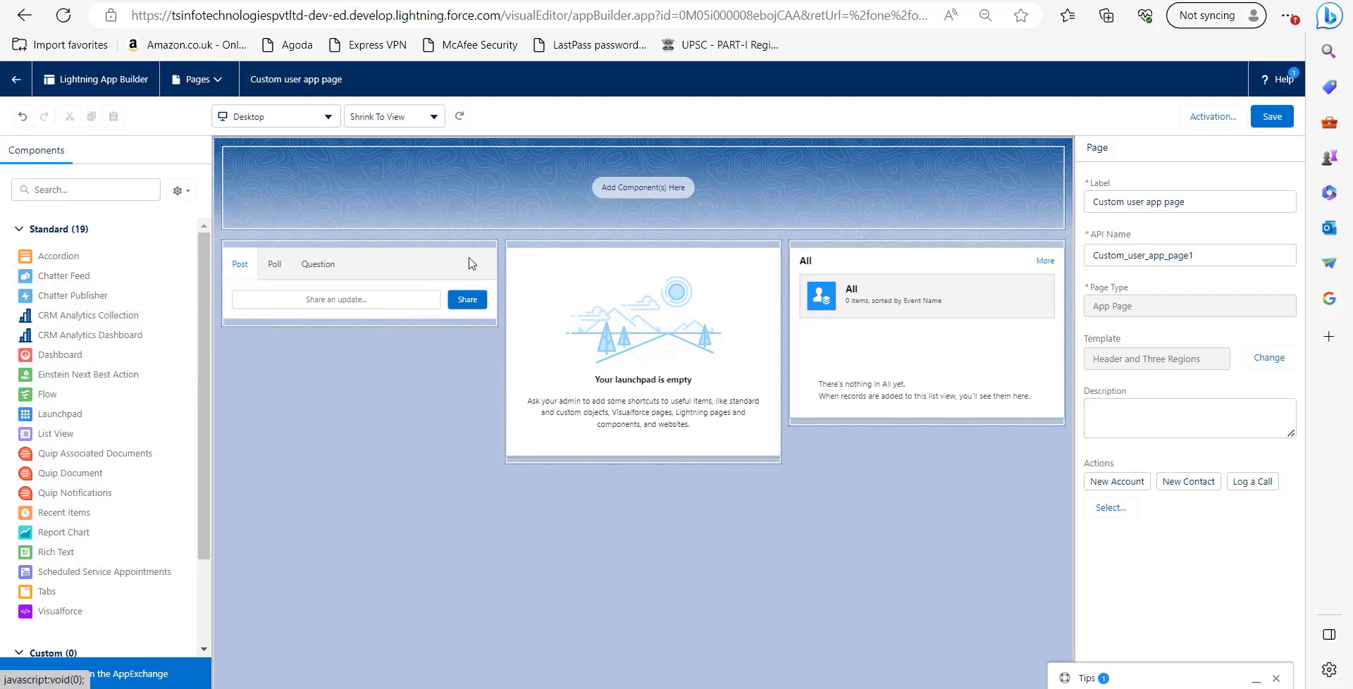
{"action": "mouse_move", "coordinate": [62, 275]}
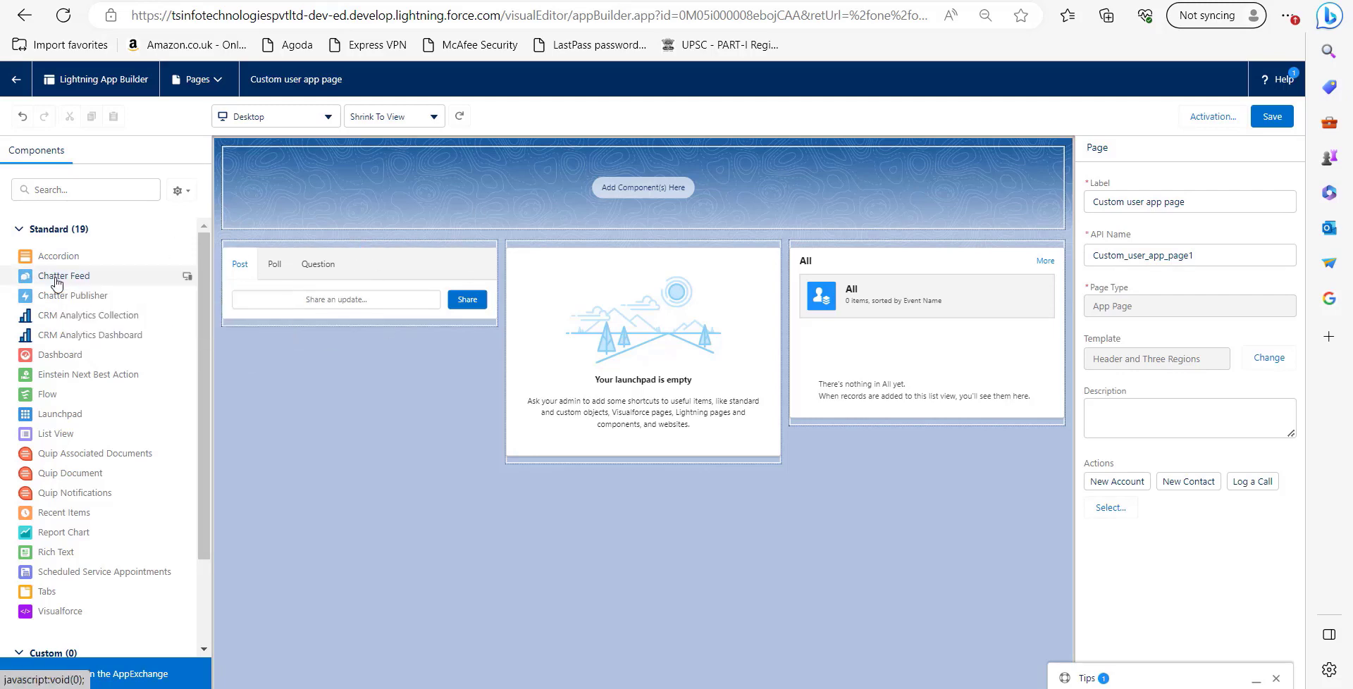
- Place a Chatter Feed and a Report Chart (Sample Flow Report: Screen Flows) in the header region
{"action": "left_click_drag", "start_coordinate": [63, 275], "coordinate": [496, 189]}
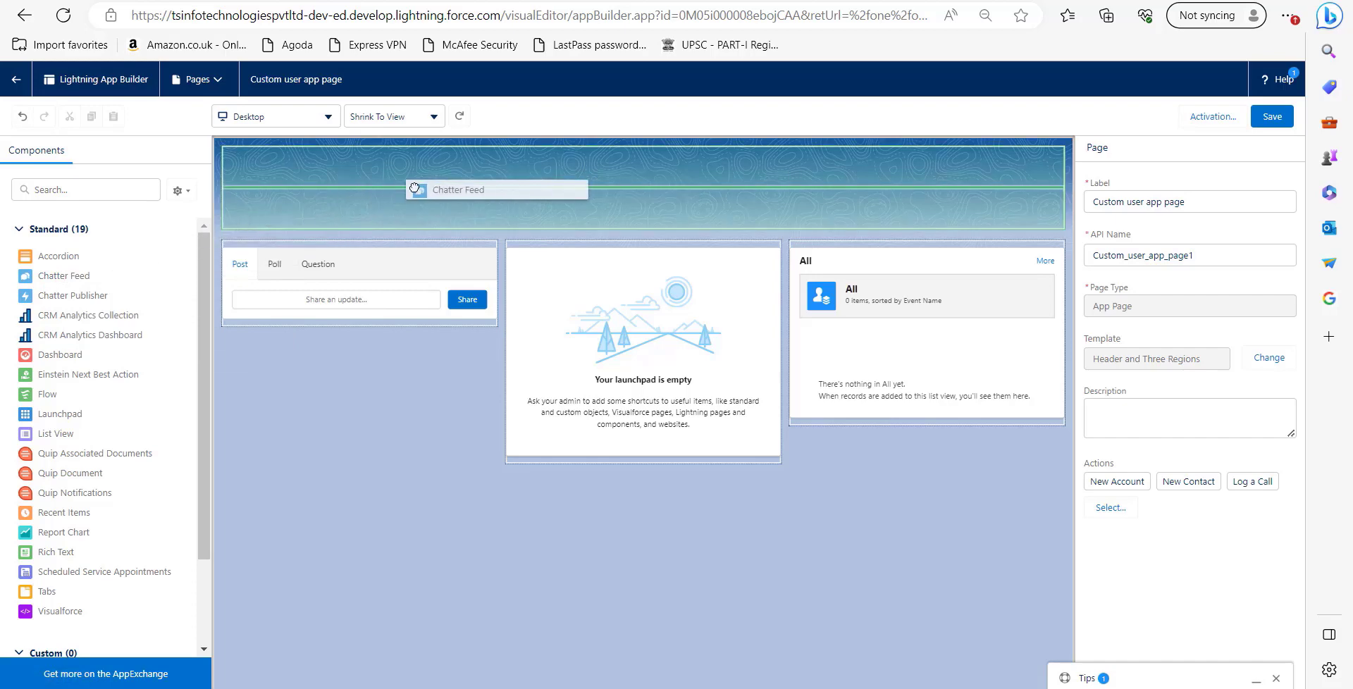
{"action": "left_click", "coordinate": [496, 190]}
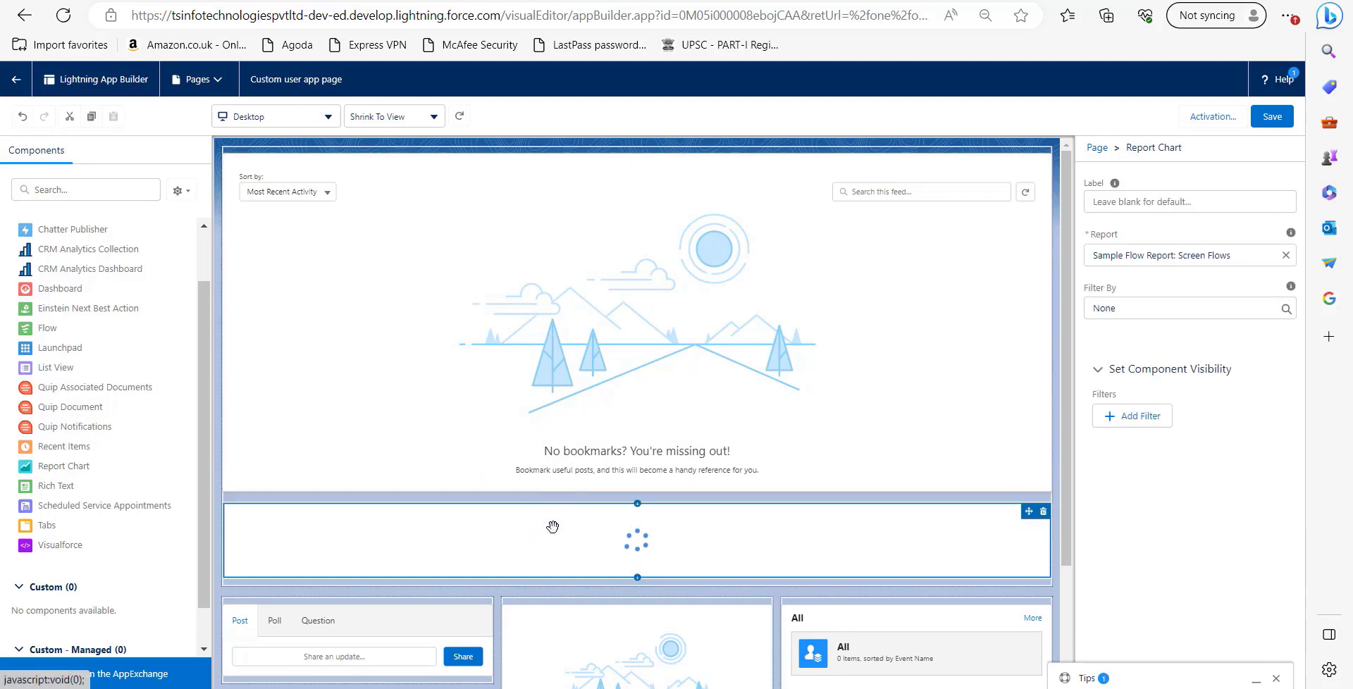
{"action": "scroll", "scroll_direction": "down", "scroll_amount": 3}
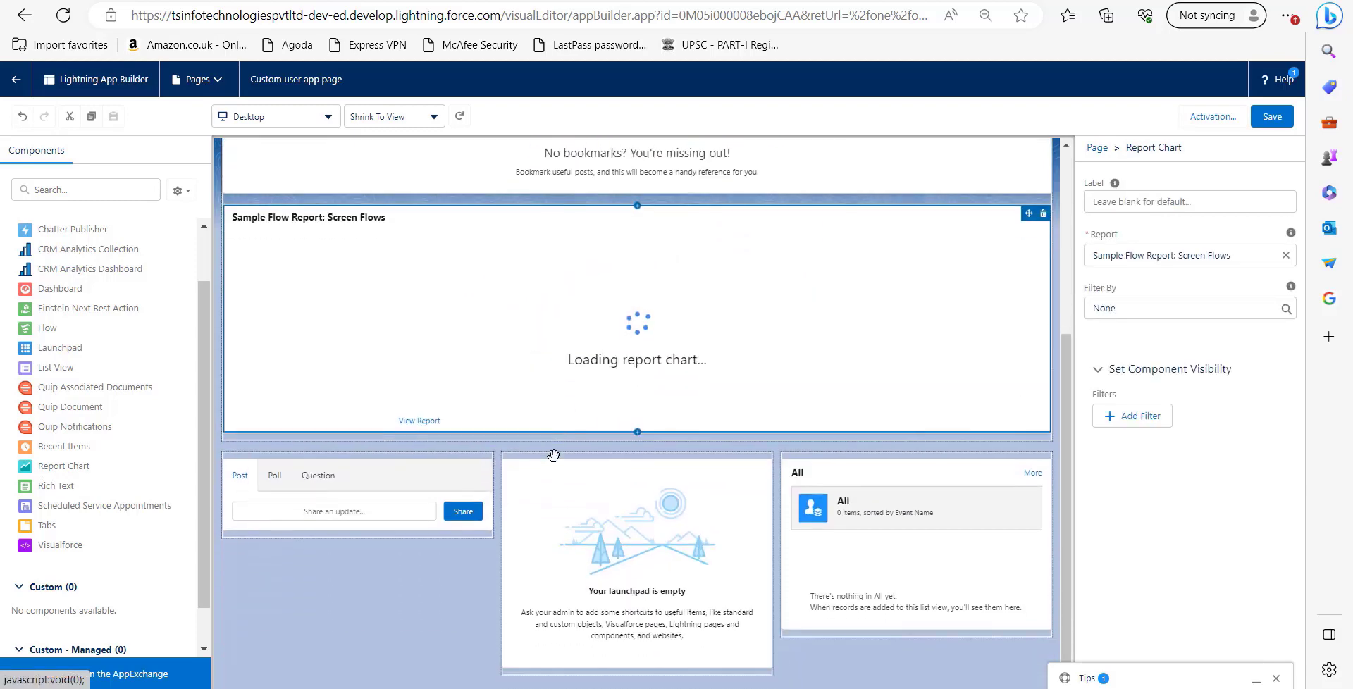